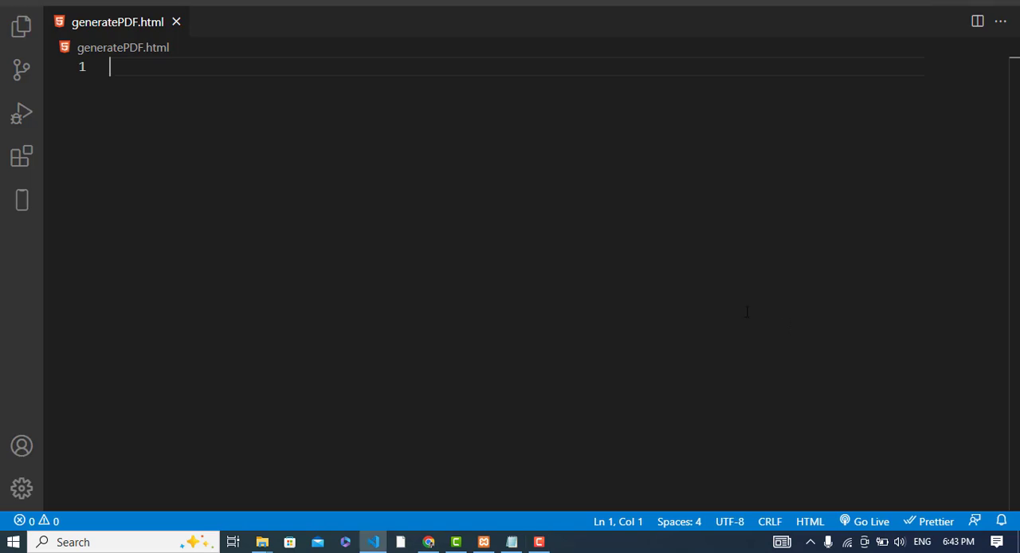
Insert the Emmet HTML boilerplate into generatePDF.html and set its title to Generate PDF
type("!DOCTYPE html>")
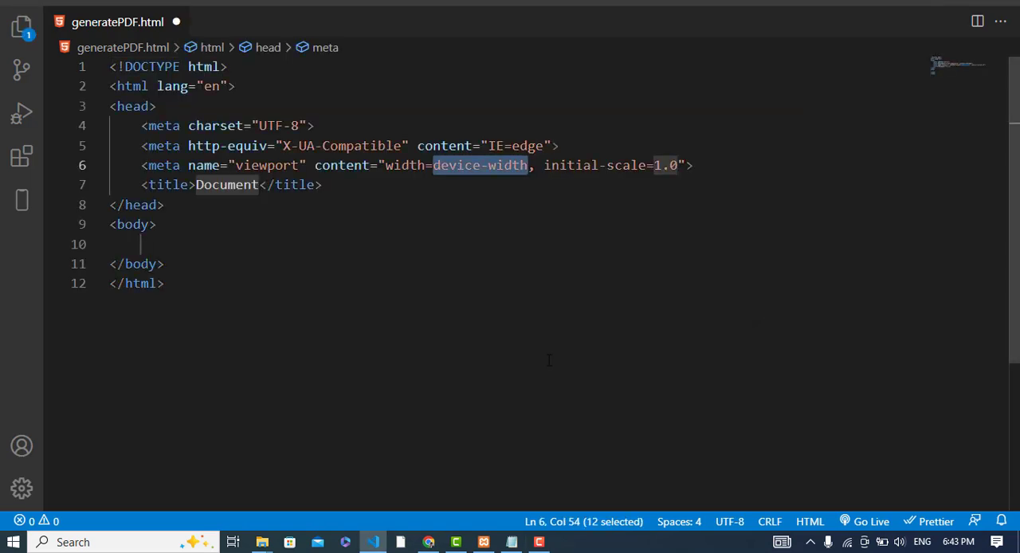
type("Ge")
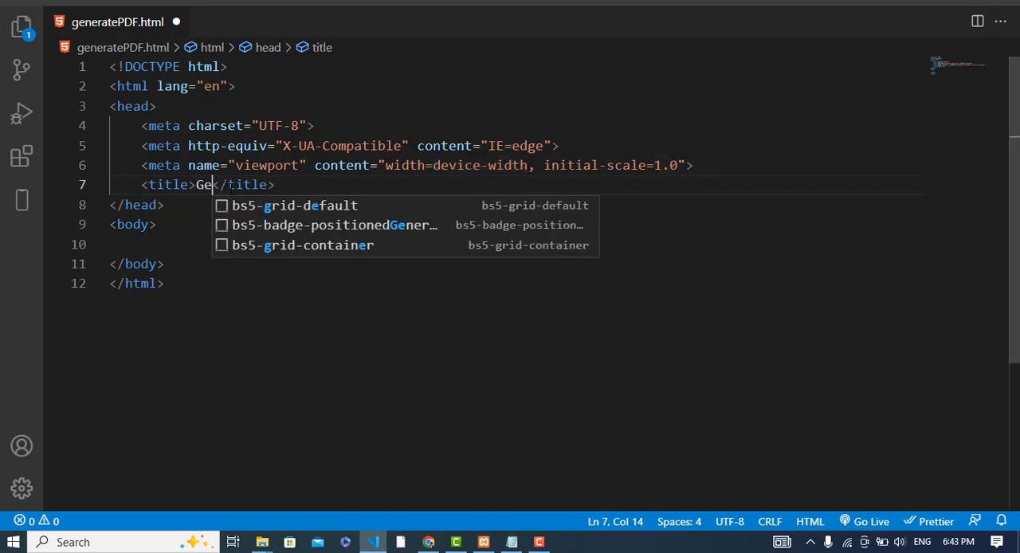
type("nerate PDF")
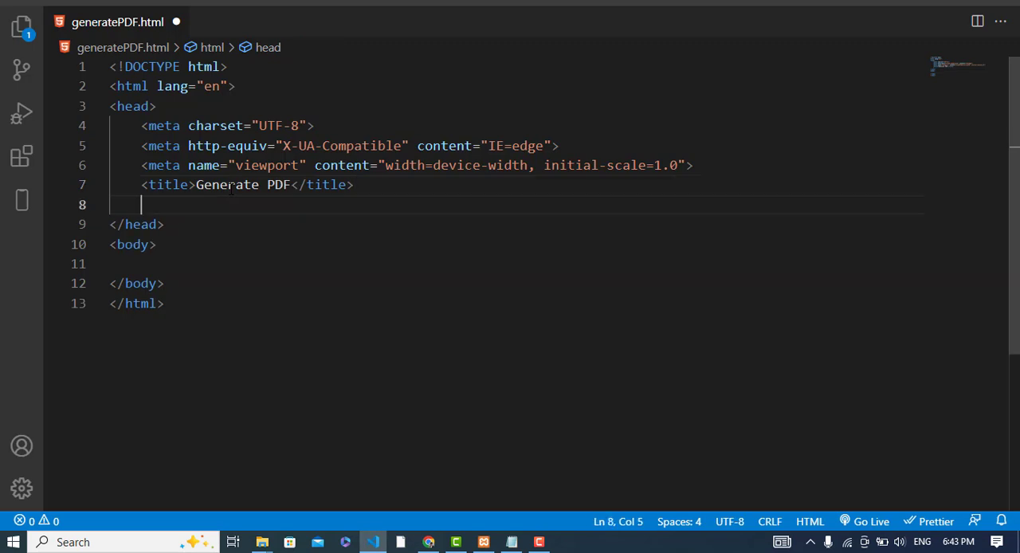
mouse_move(386, 478)
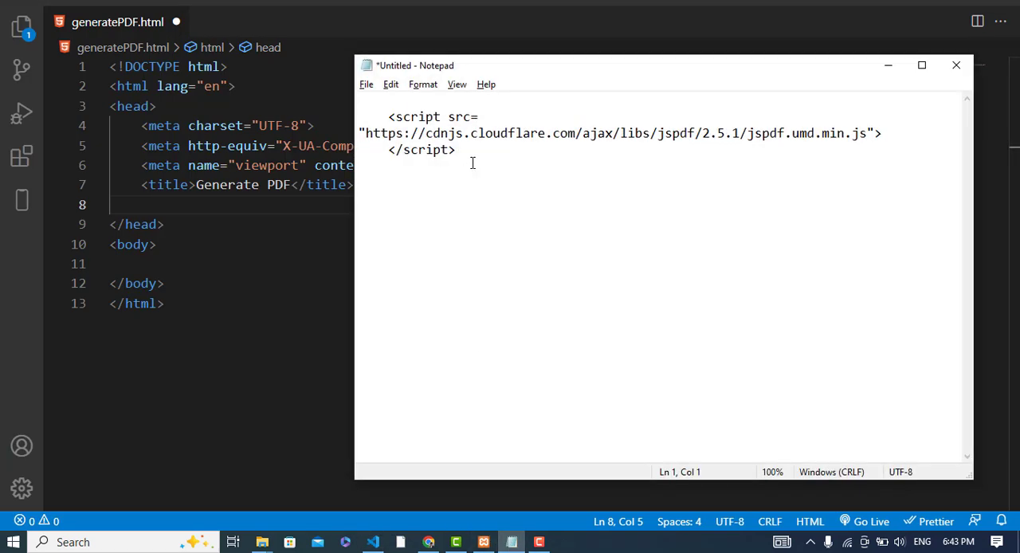
Copy the jsPDF 2.5.1 CDN script tag from Notepad into the page head
key("ctrl+a")
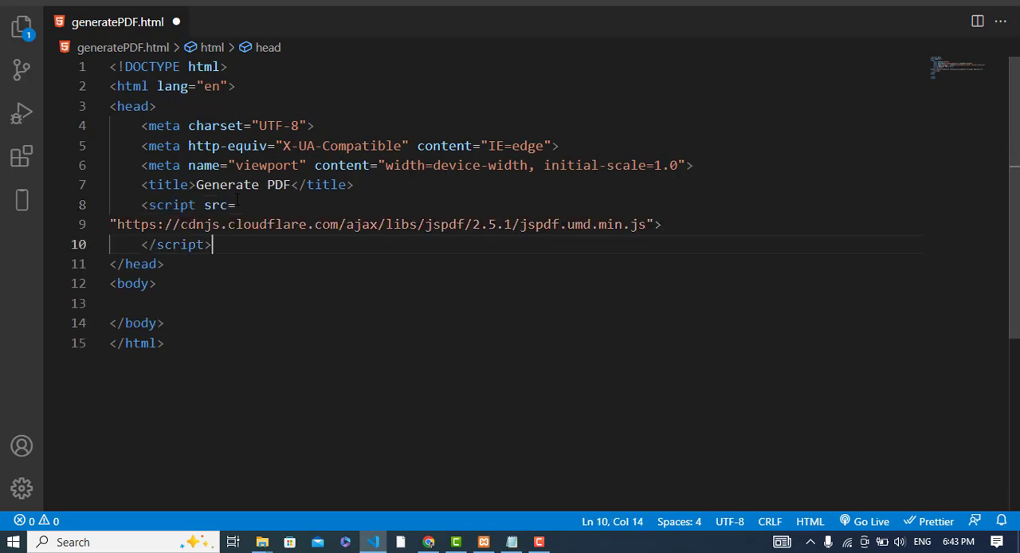
left_click(111, 223)
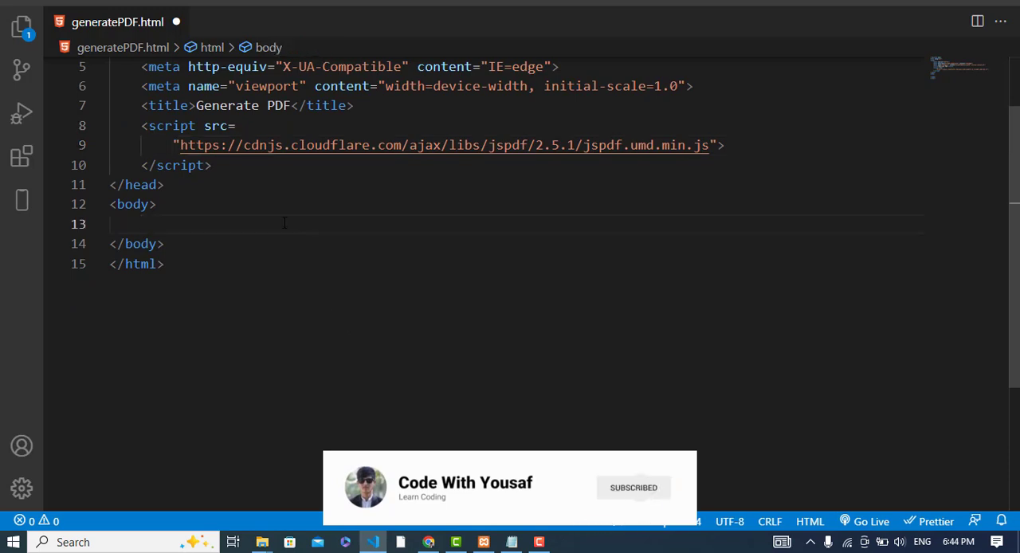
Add an input of type button with value Create PDF inside the body
type("<input")
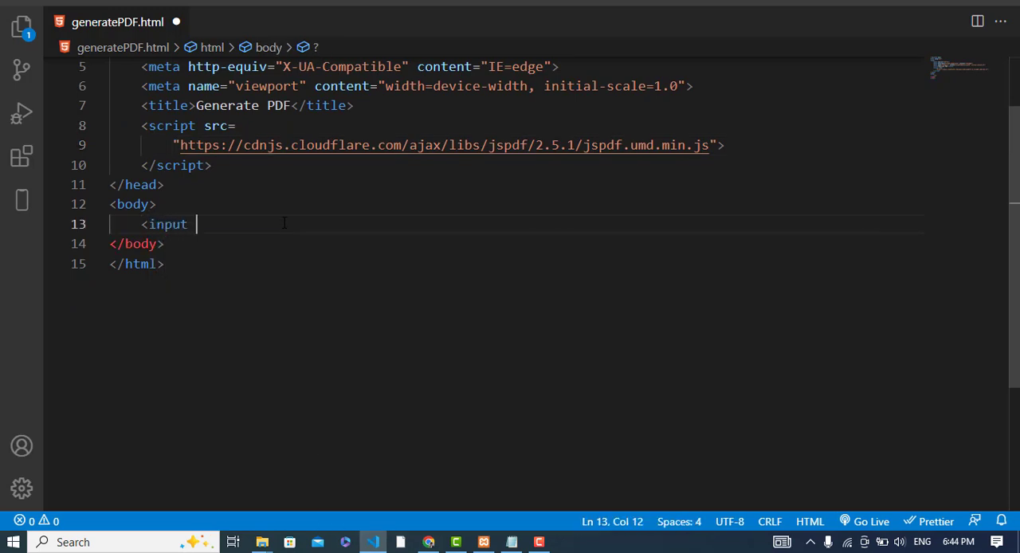
type("/")
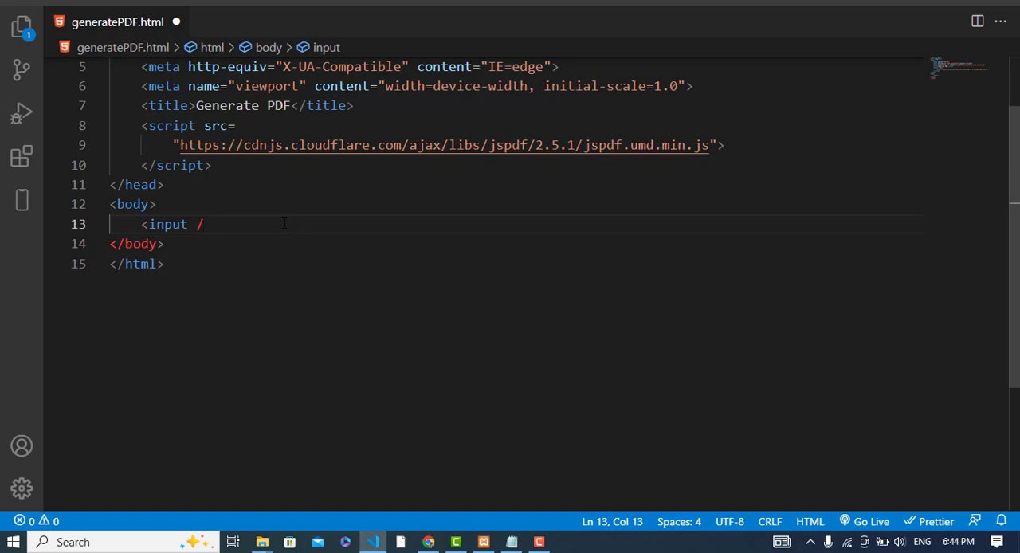
type(">")
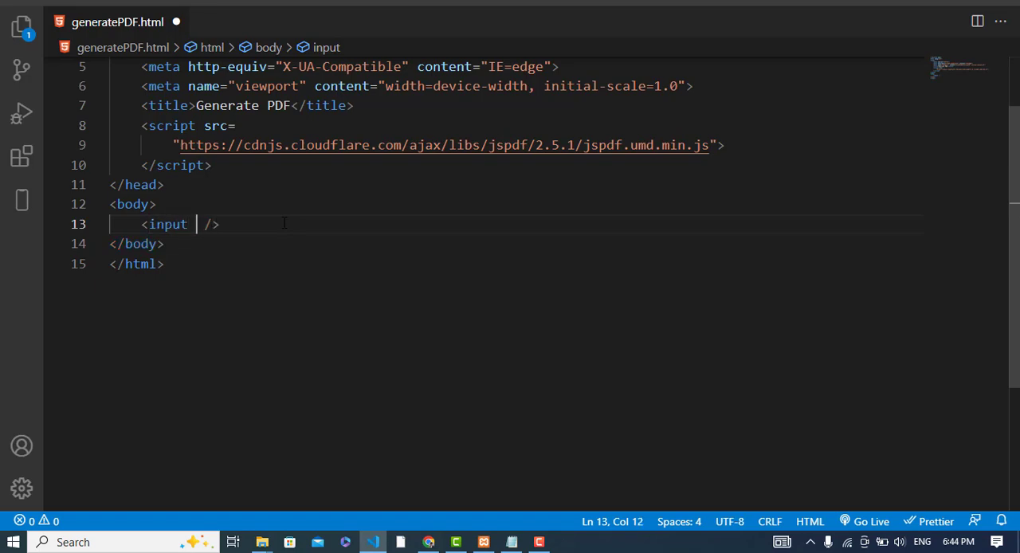
type("type=\"button")
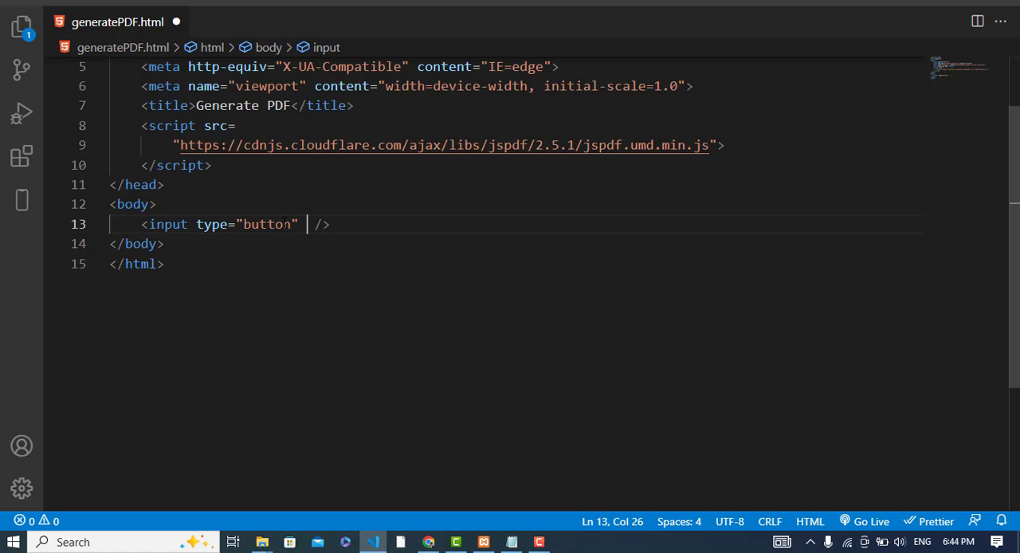
type("value=\"\"")
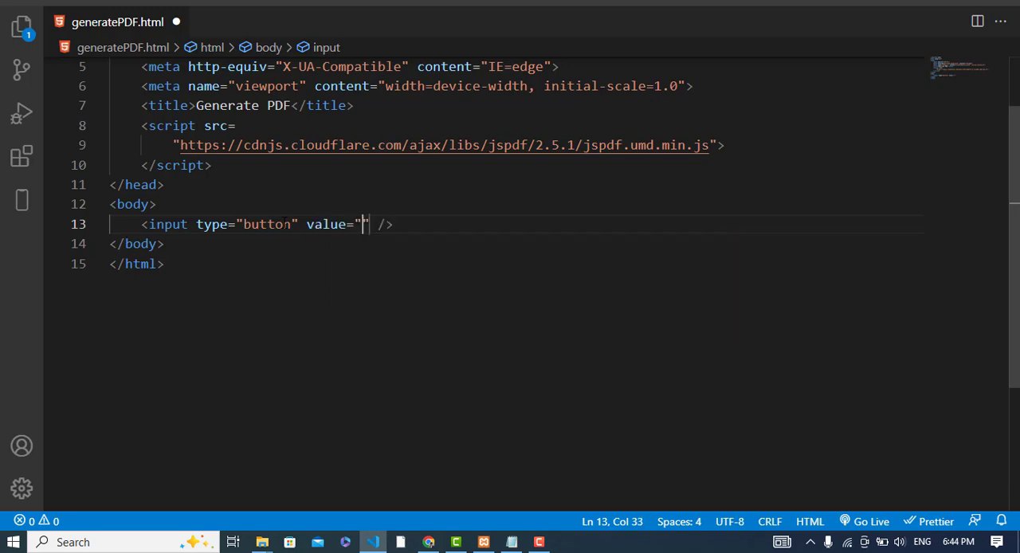
type("Create")
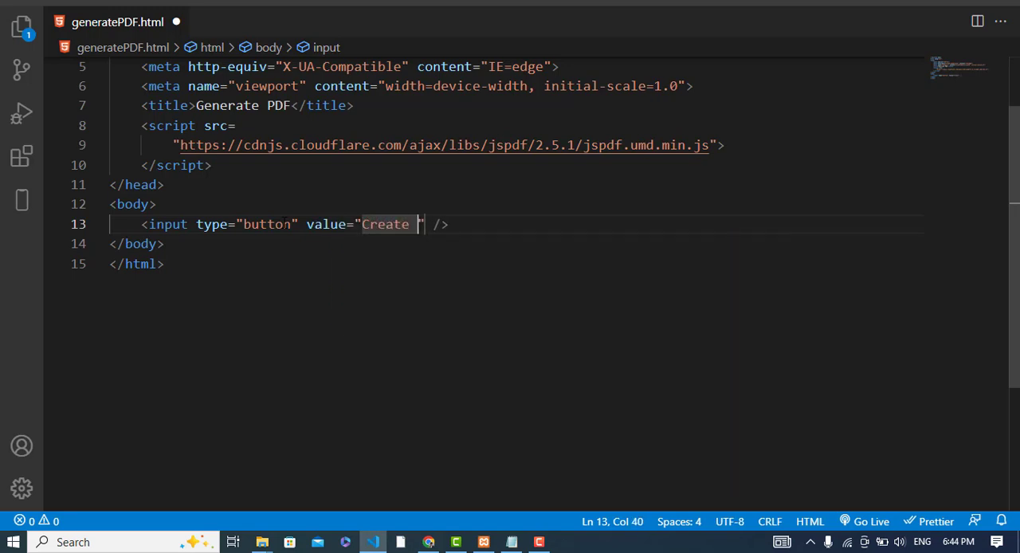
type("PDF")
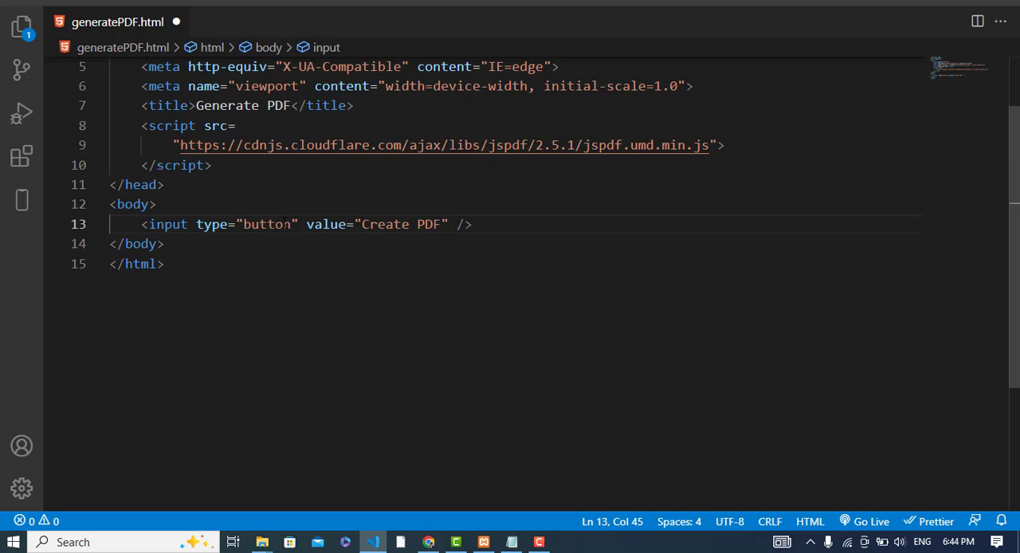
Give the button onclick="generatePDF()" and start an empty script block below it
type("onclick=\"\"")
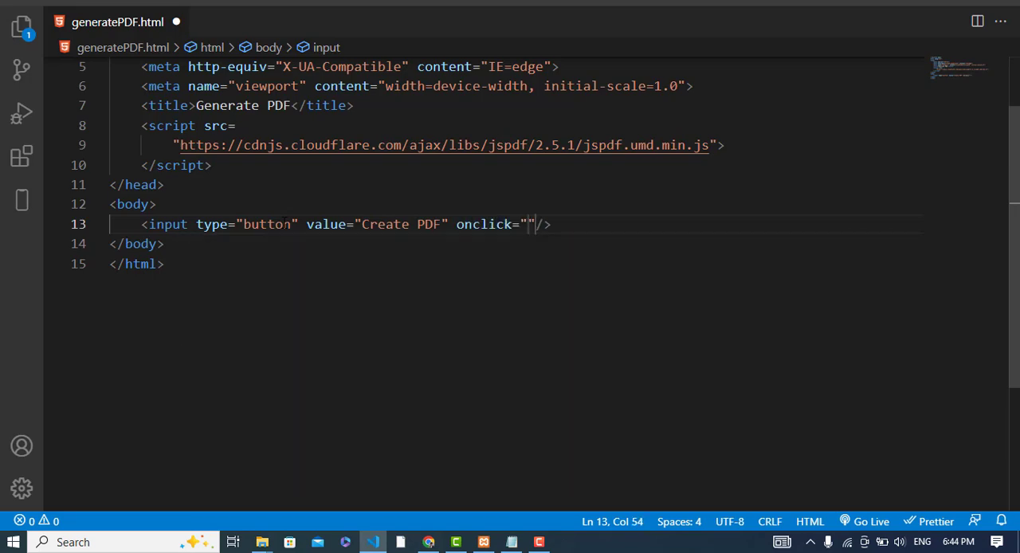
type("ge")
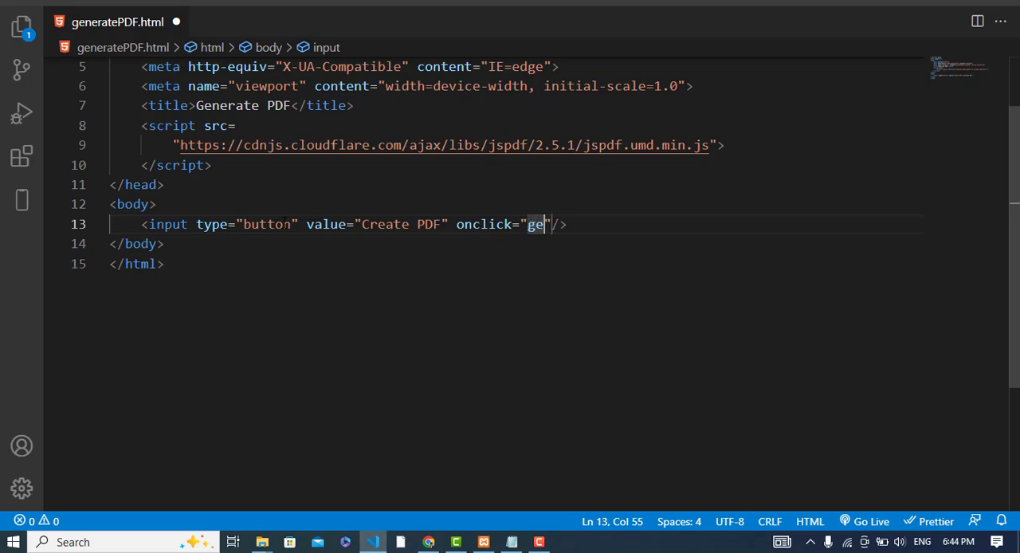
type("nerate")
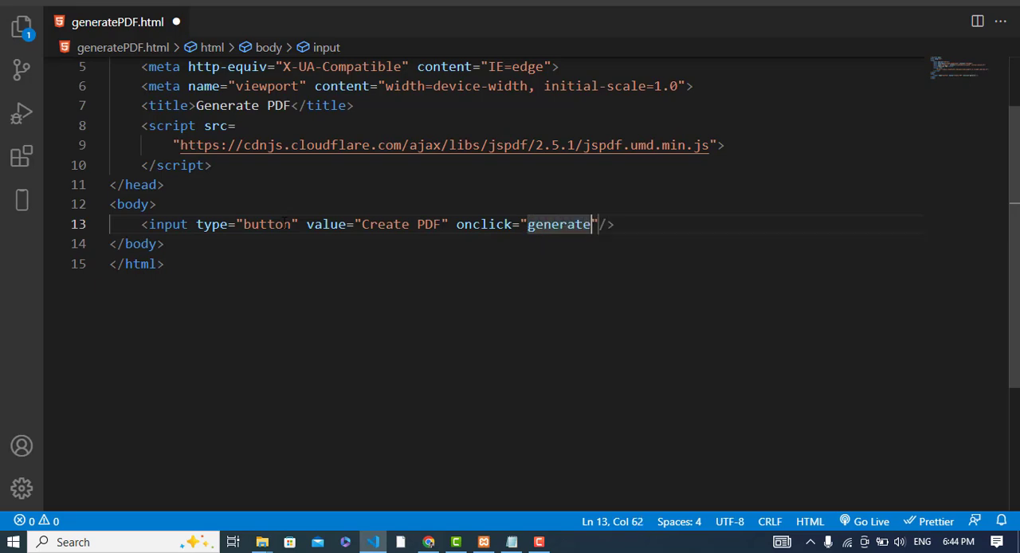
type("PDF()")
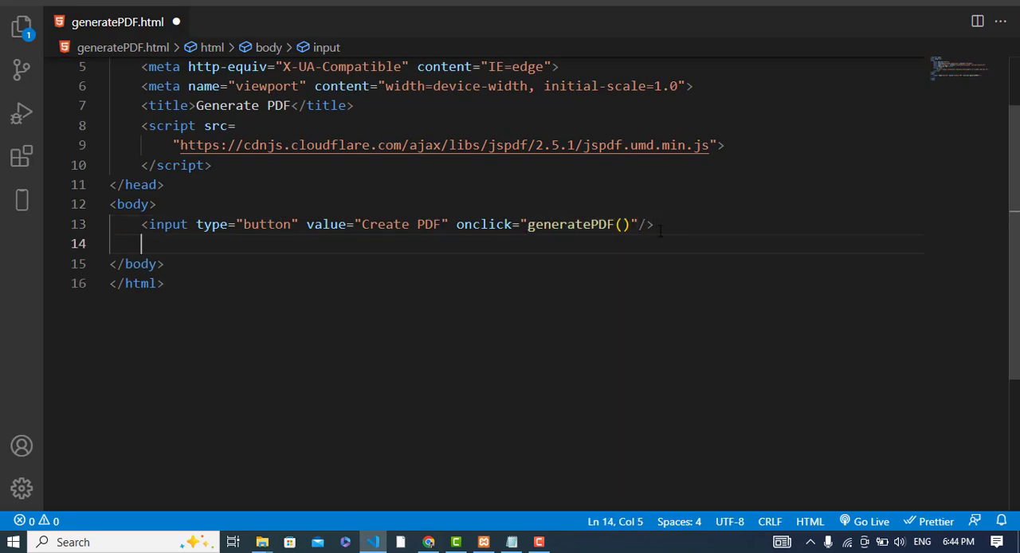
type("script>")
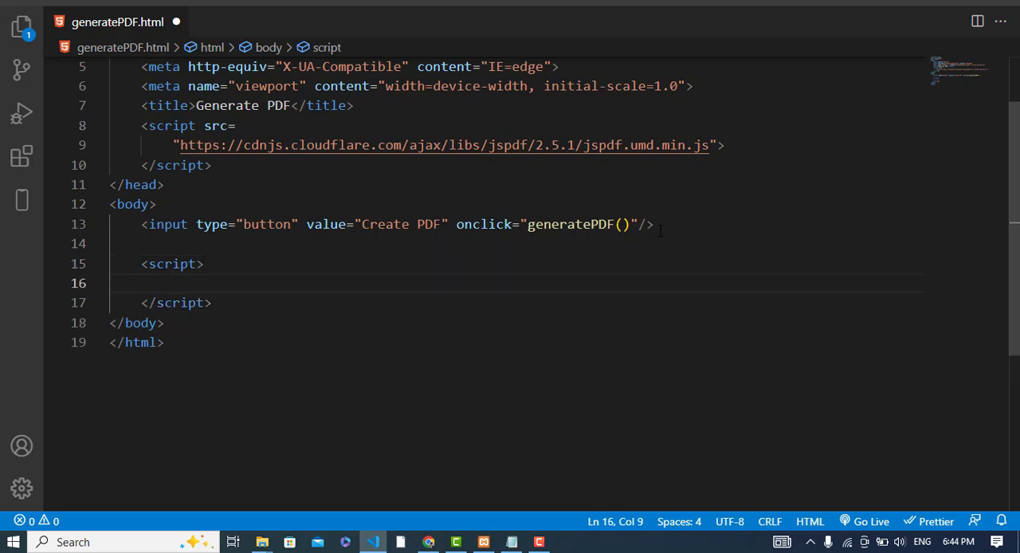
Declare function generatePDF() and pull jsPDF from window.jspdf inside it
type("function")
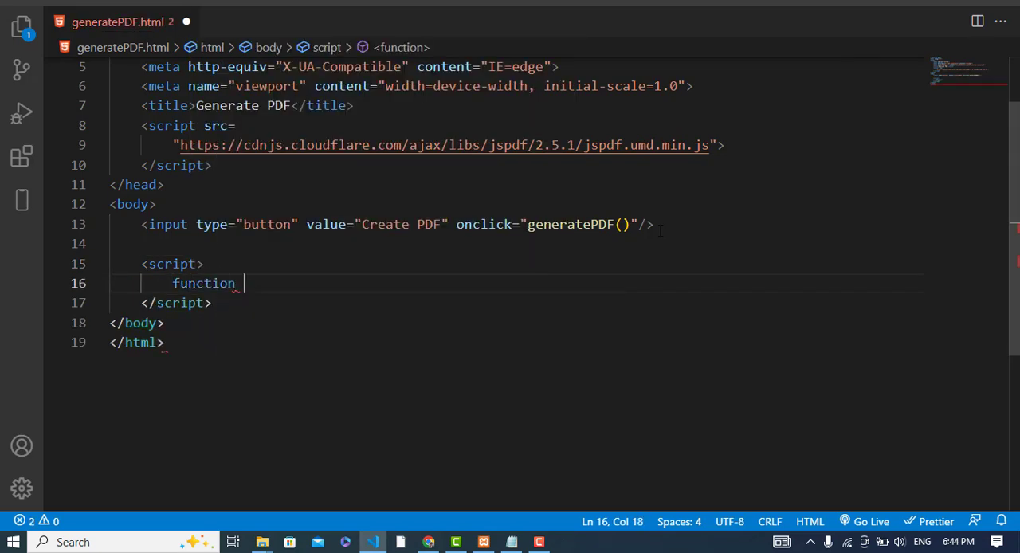
type("generatePDF()")
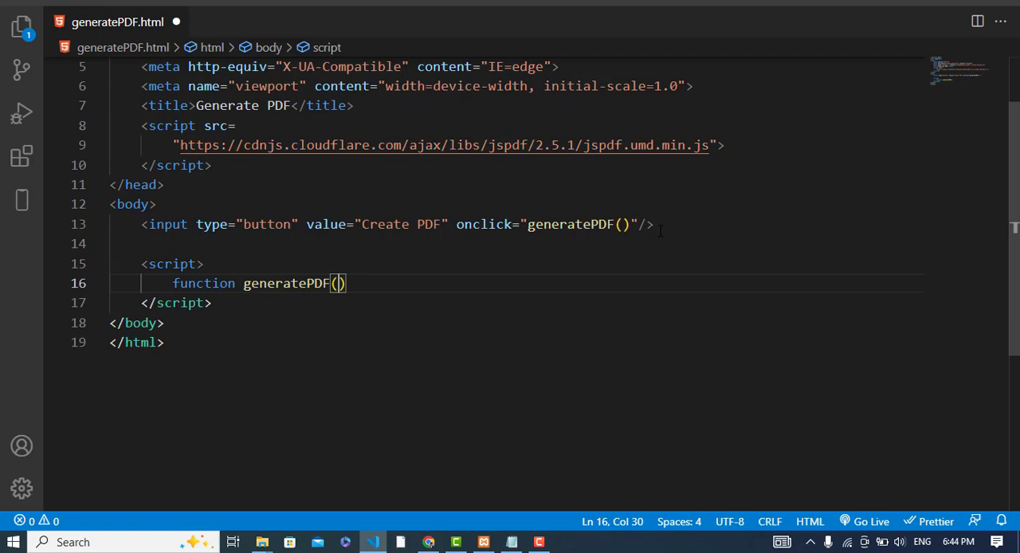
type("{")
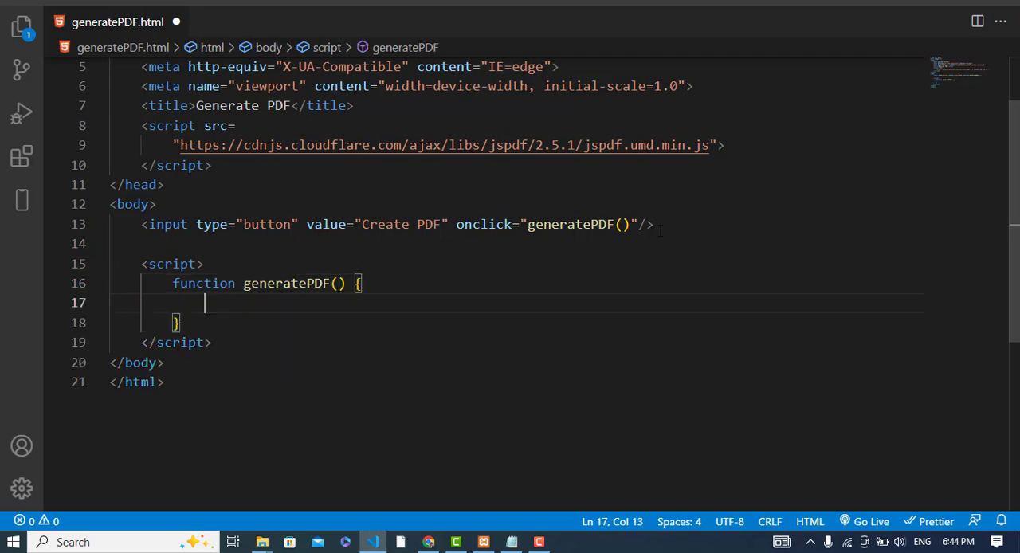
type("const {")
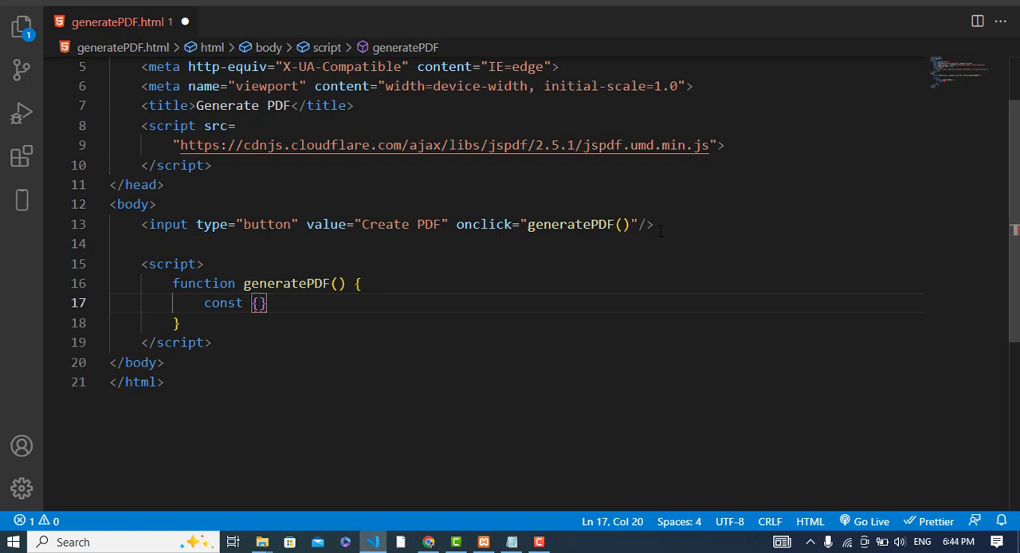
type("jsPDF")
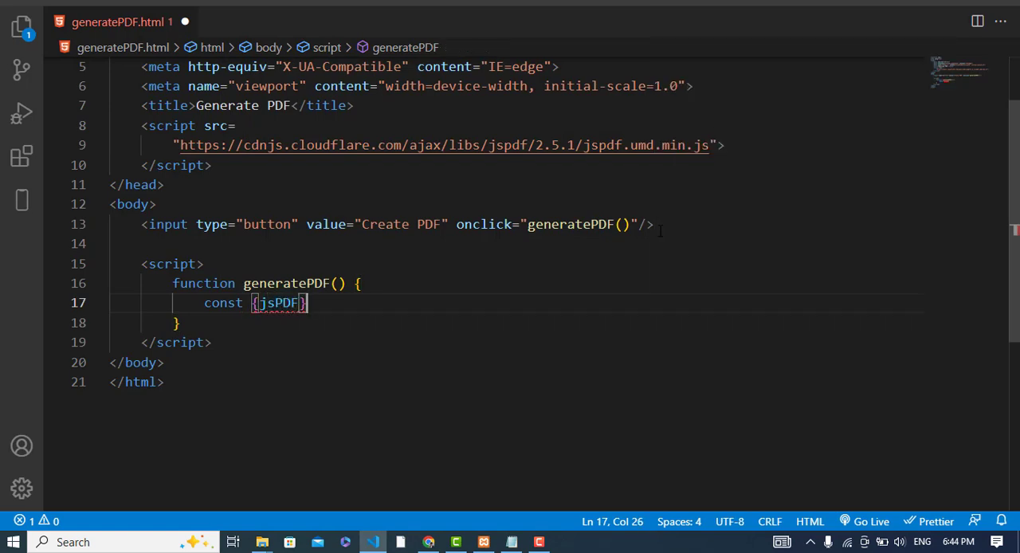
type("=")
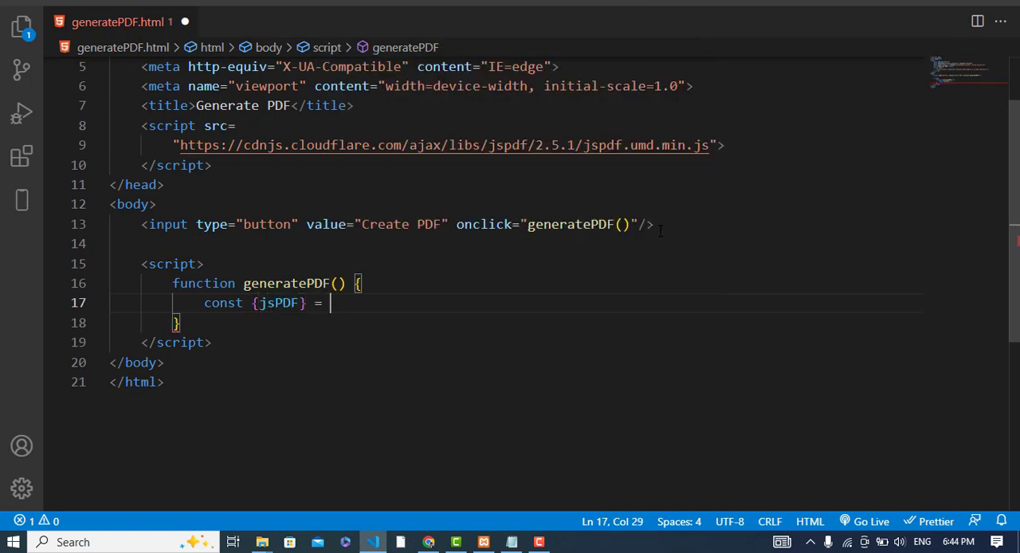
type("window.jsPDF;")
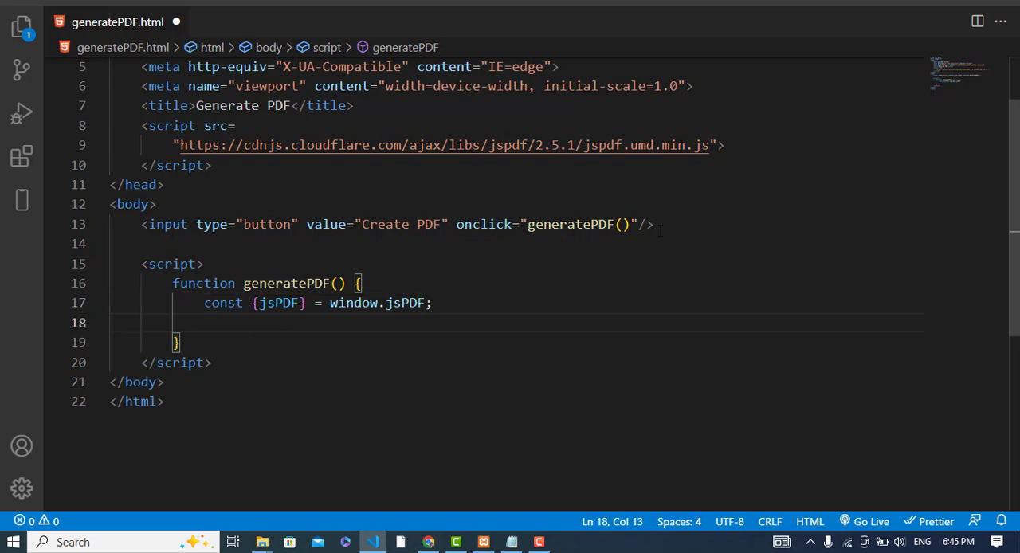
Create the document with const doc = new jsPDF();
type("const co")
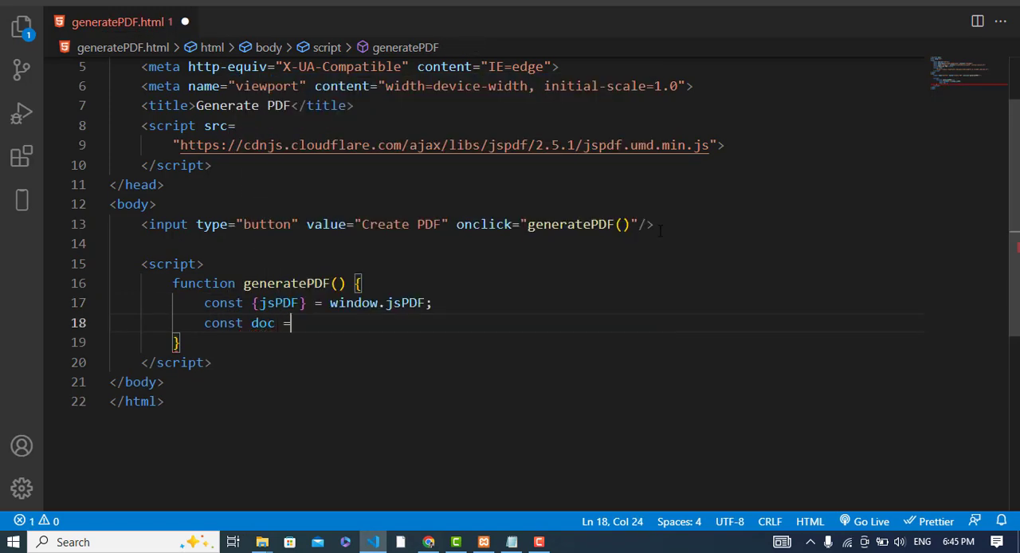
type("enw j")
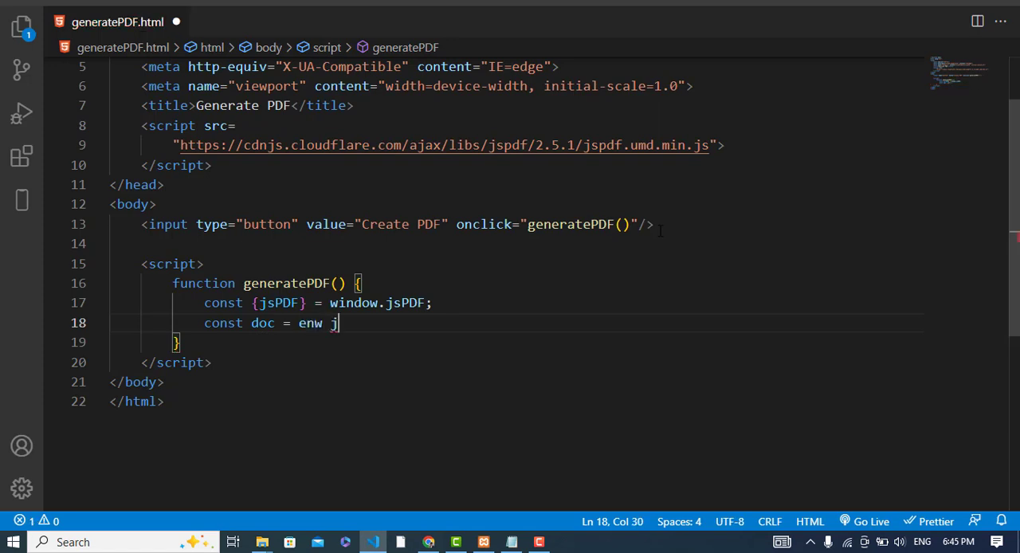
type("new js")
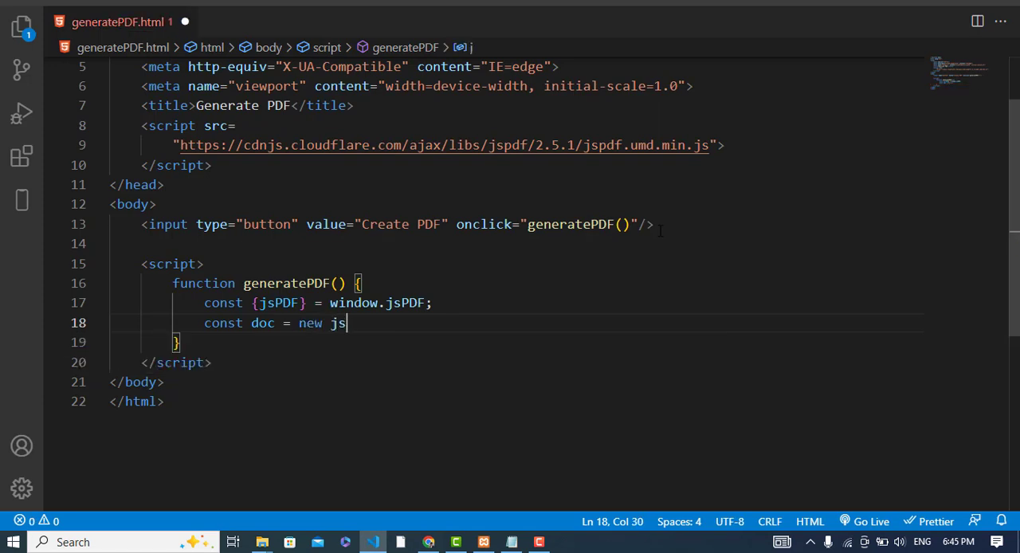
type("PDF()")
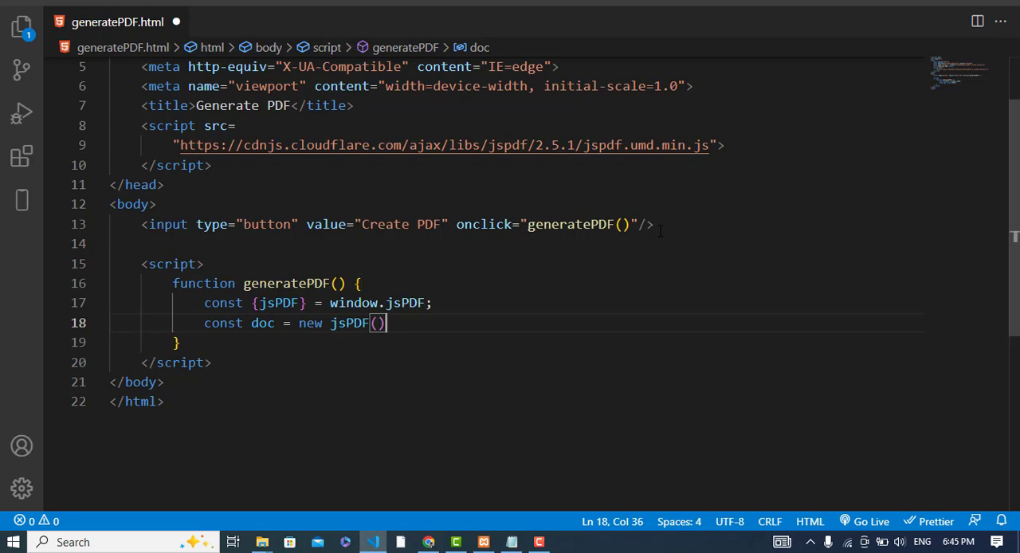
key("Enter")
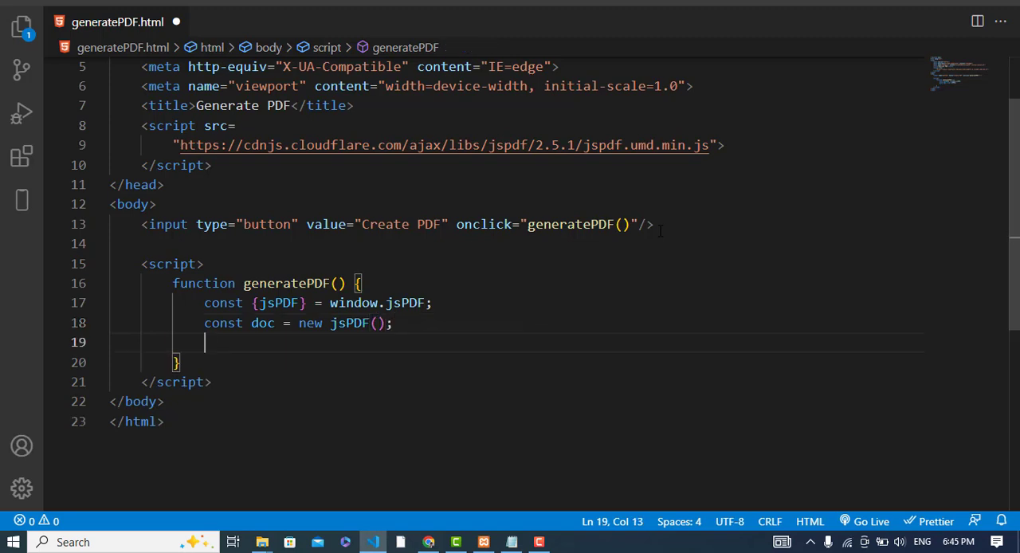
Add doc.text(100, 20, "This is Header");
type("d")
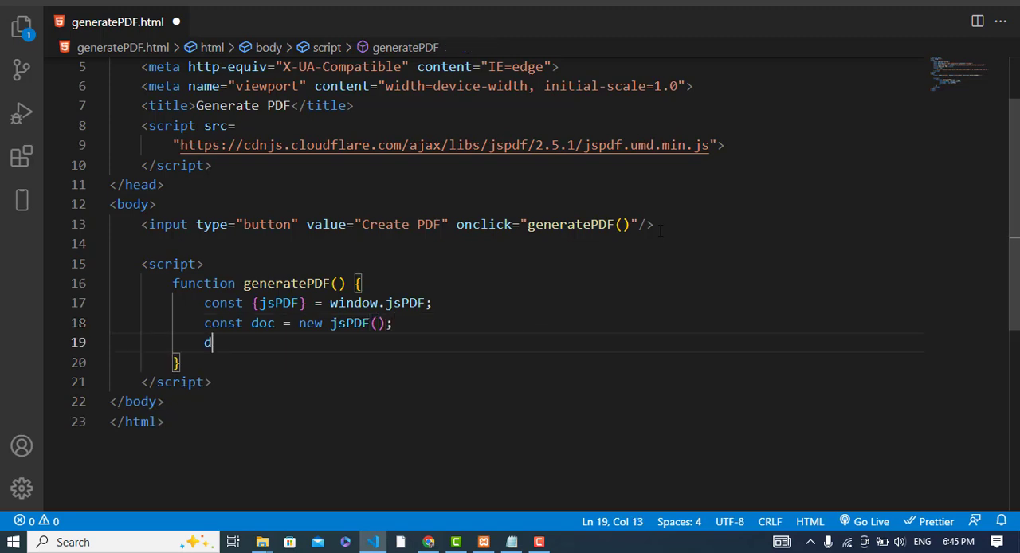
type("oc.text(")
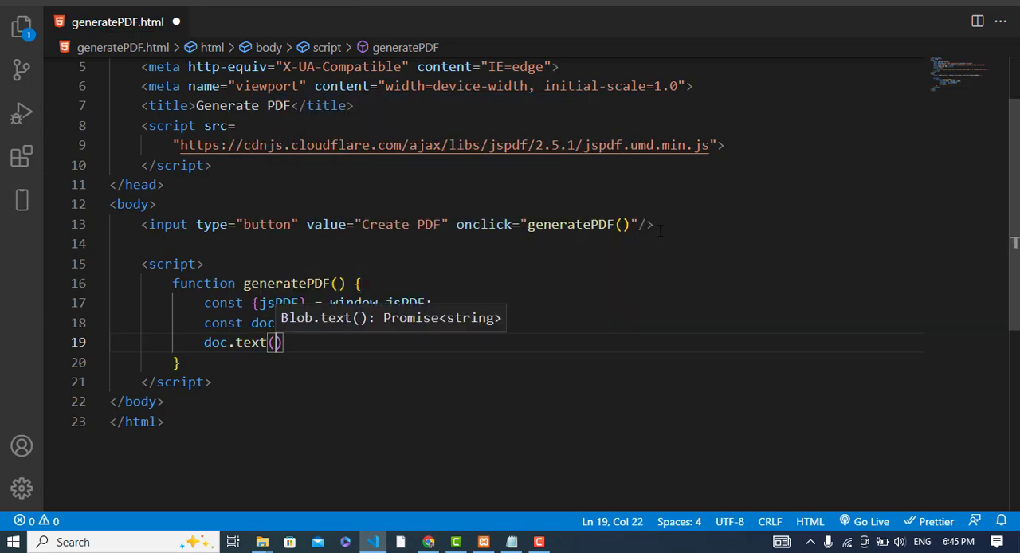
type("100,")
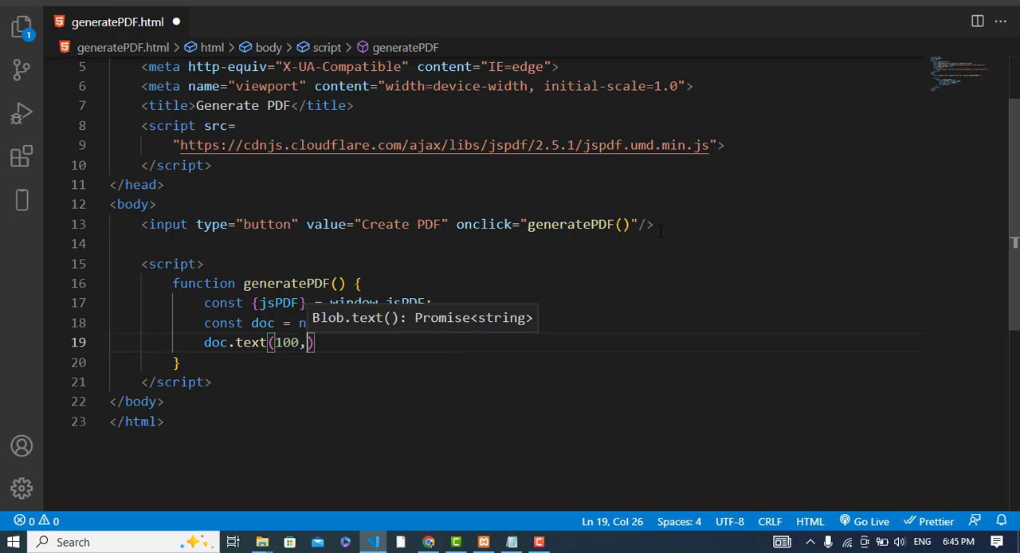
type("20, \"")
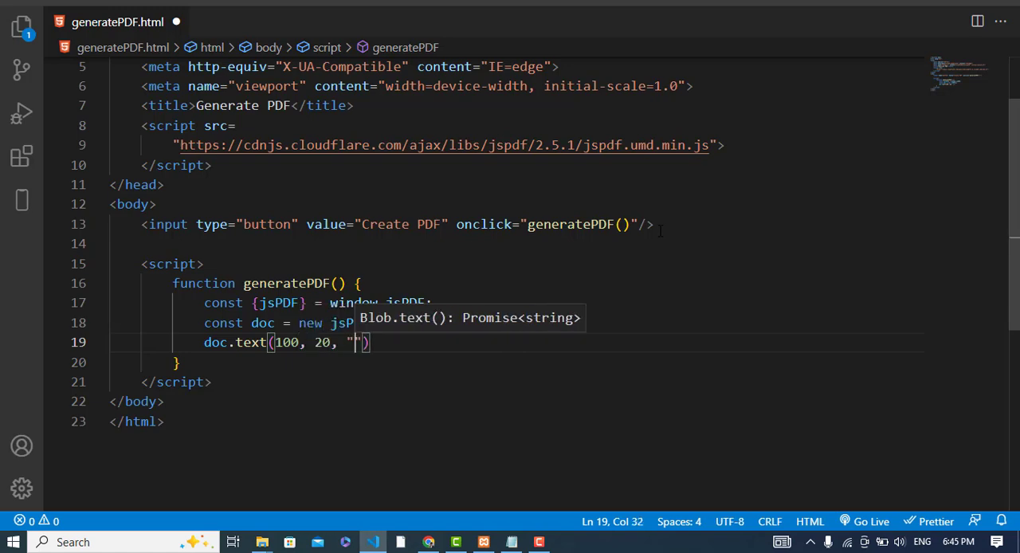
type("This is Header")
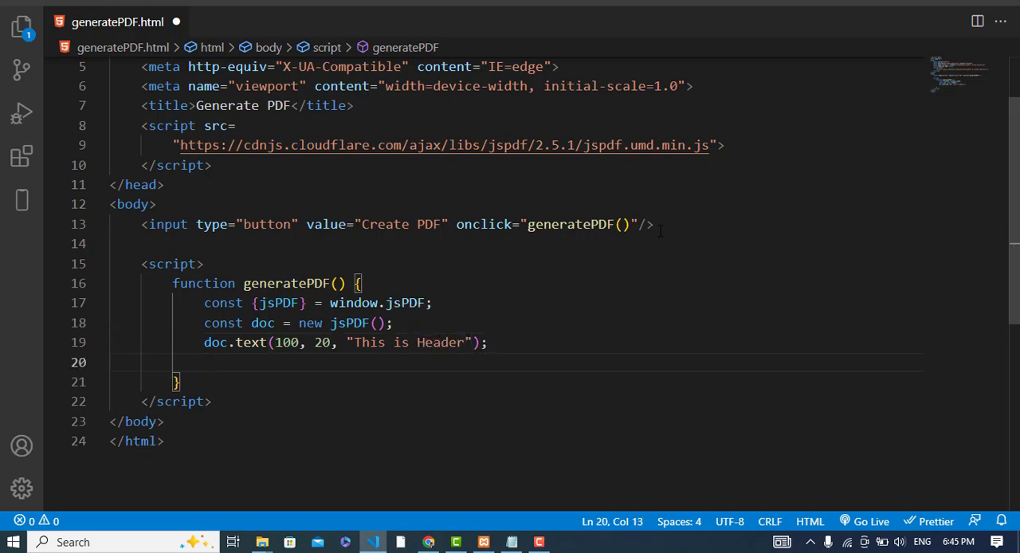
Add doc.text(10, 30, "This is a simple paragraph");
type("doc.text(\"")
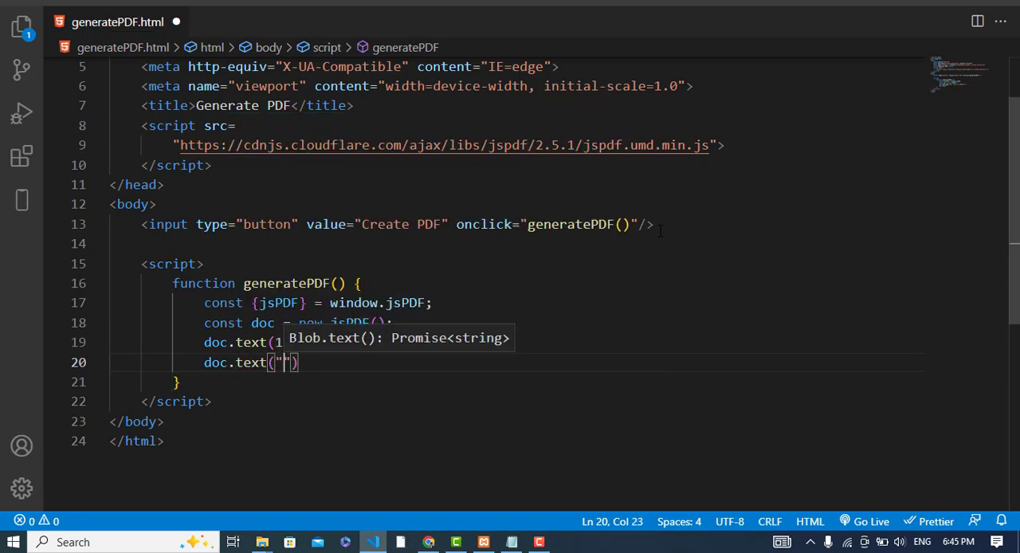
key("Backspace")
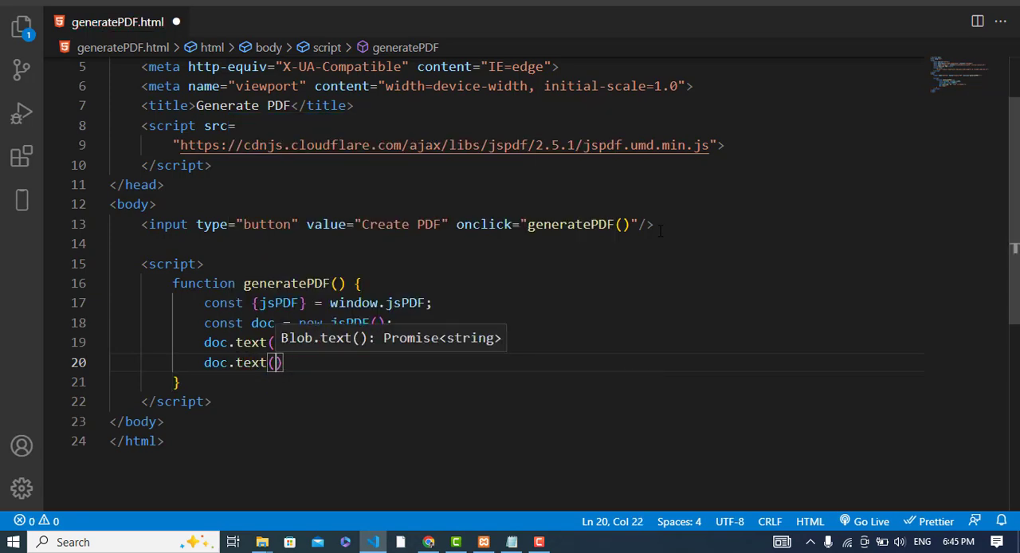
type("10,")
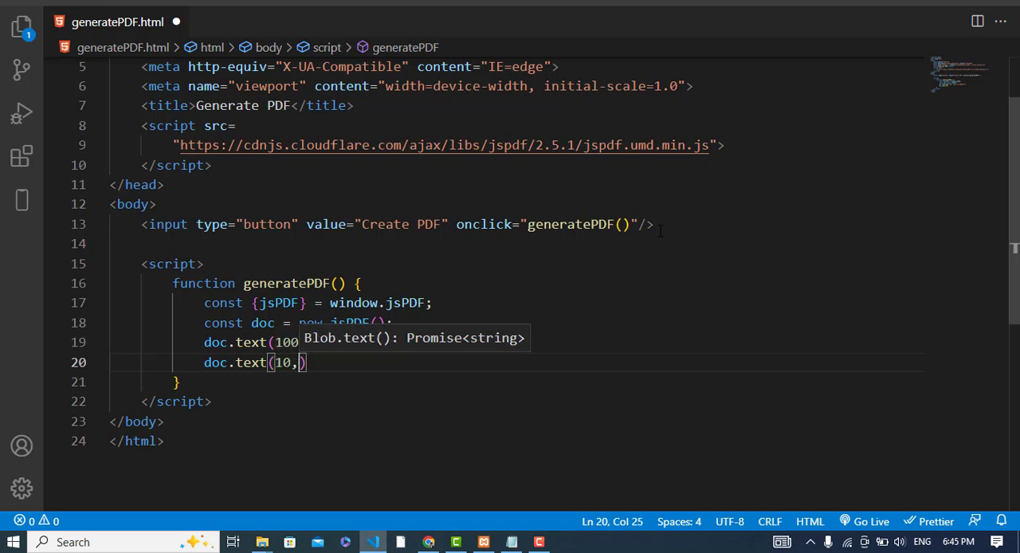
type("20")
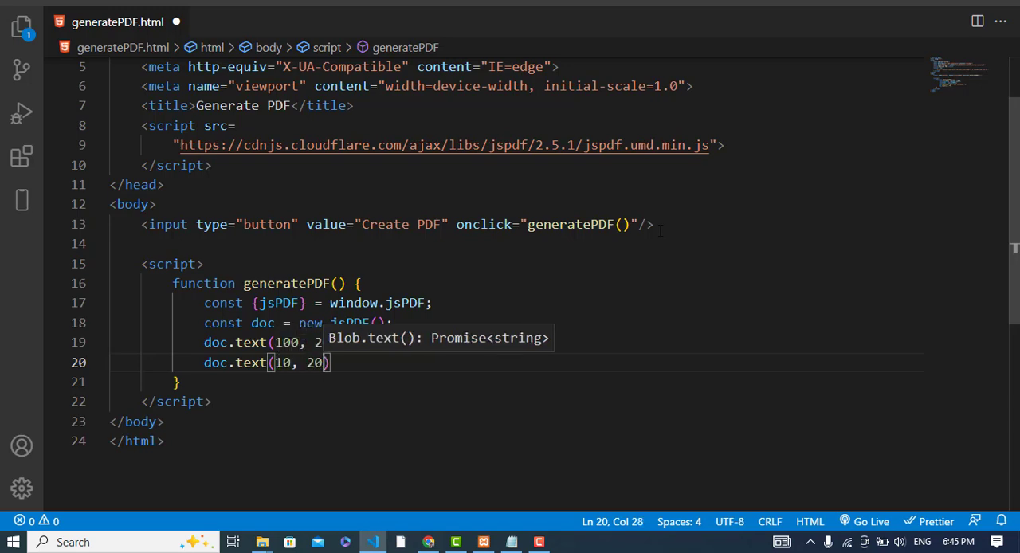
key("Backspace")
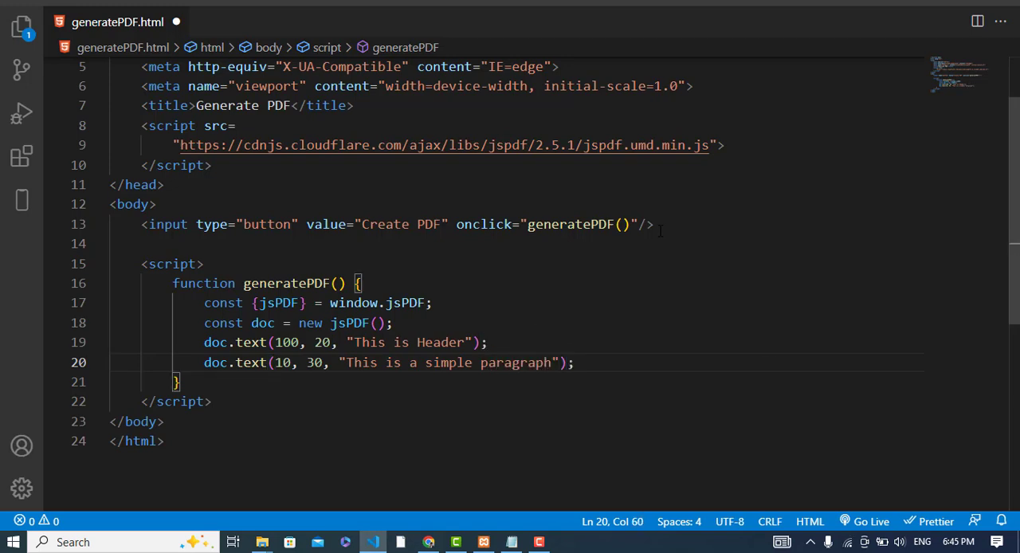
key("Enter")
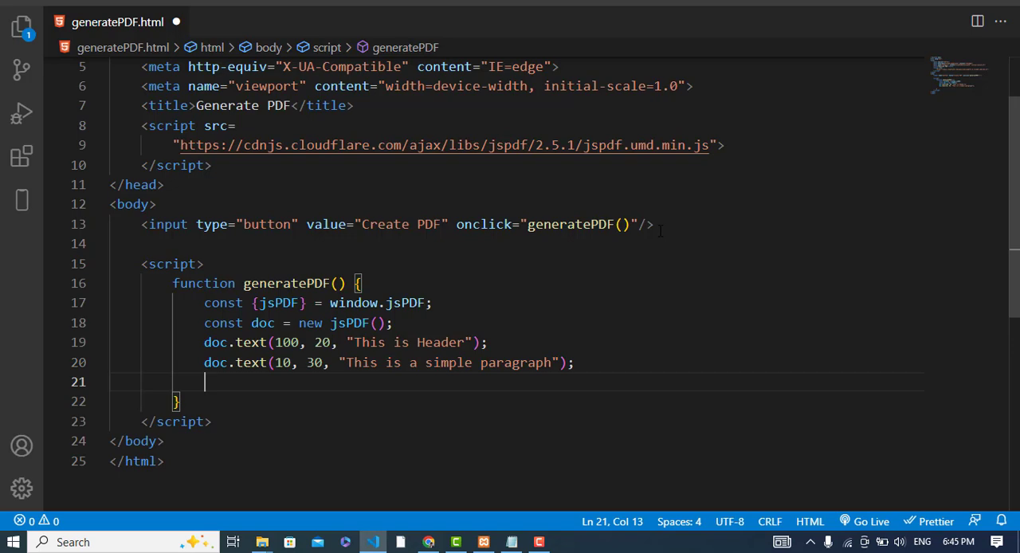
End generatePDF with doc.save("new File.pdf");
type("doc.")
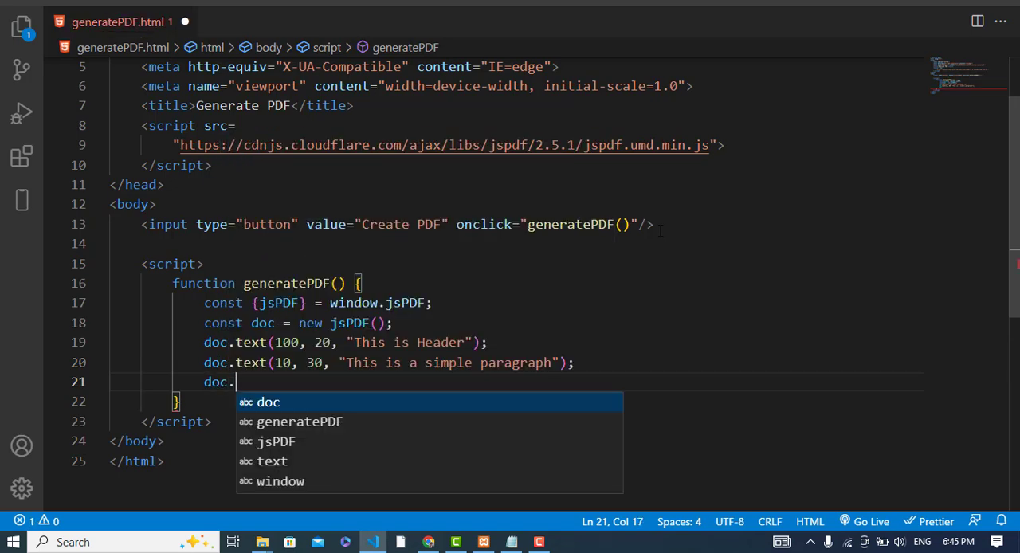
type("save")
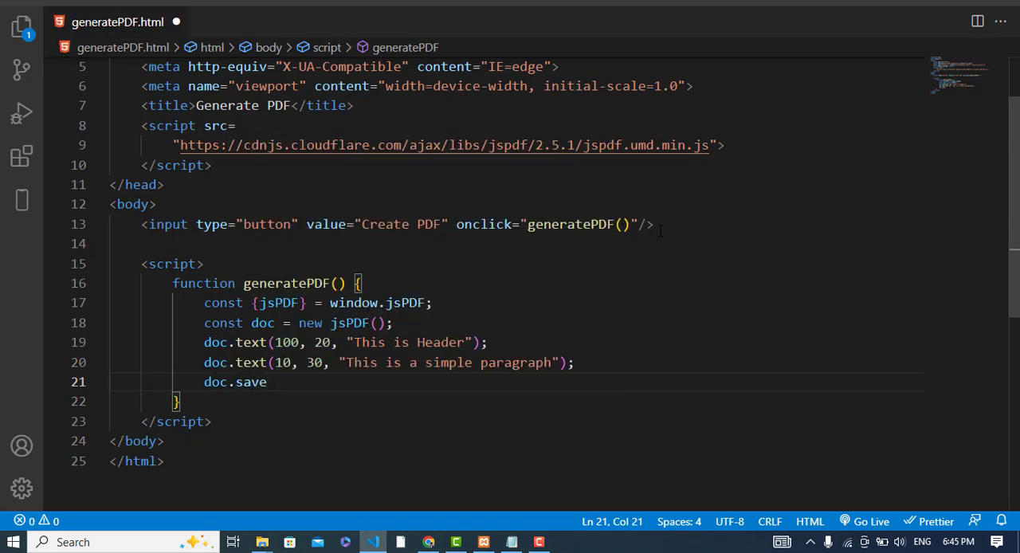
type("(")
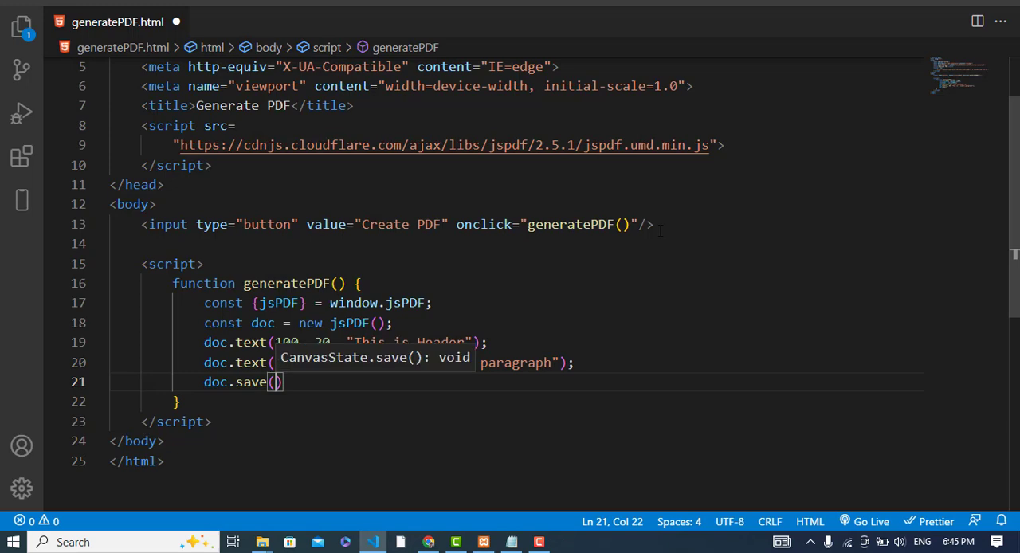
type("\"")
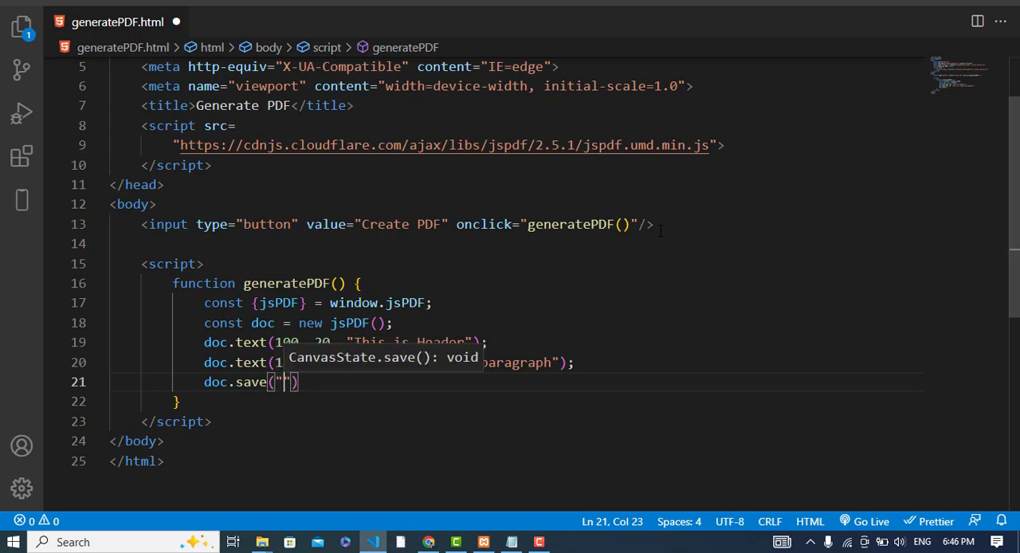
type("new File.pdf")
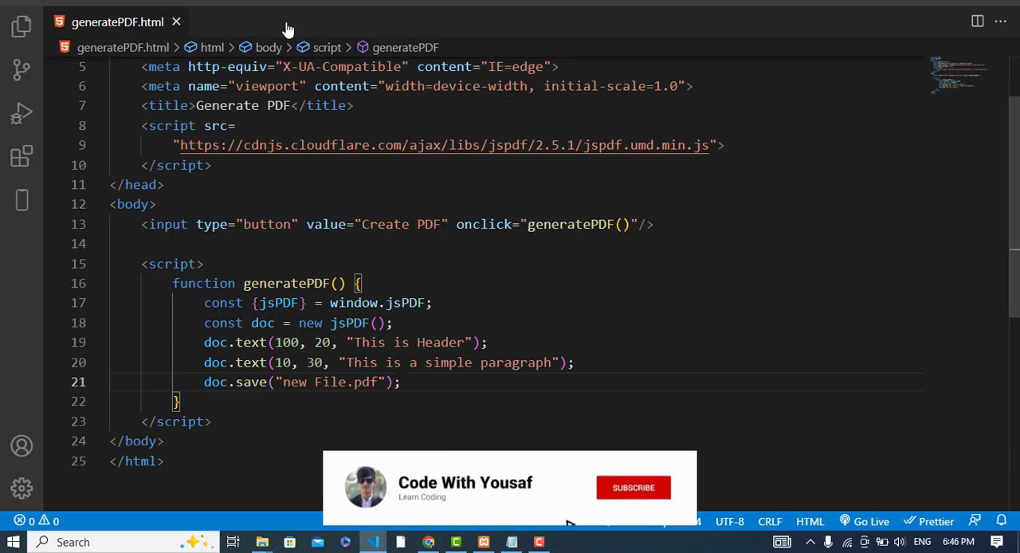
Reveal generatePDF.html in the Test folder and open it from there
right_click(118, 22)
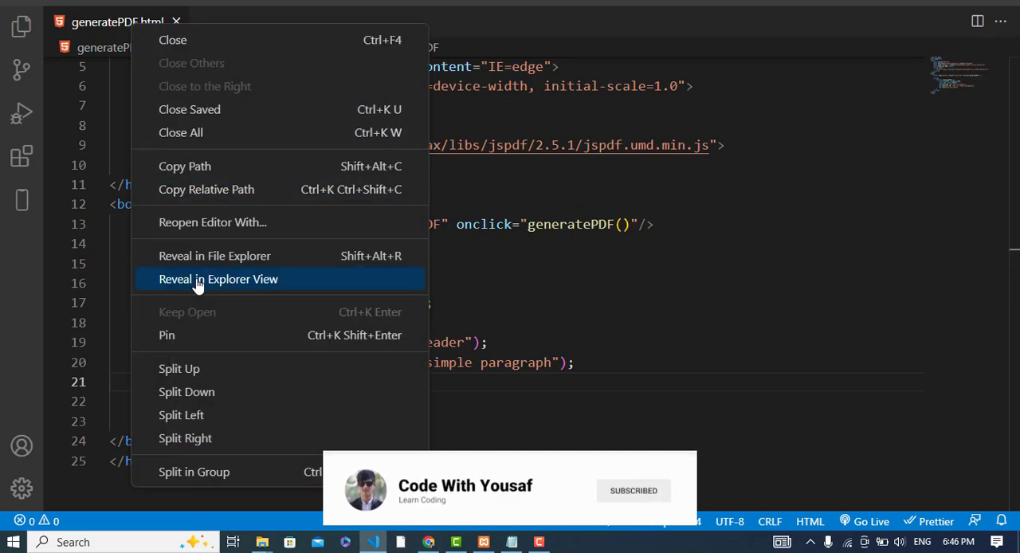
left_click(217, 279)
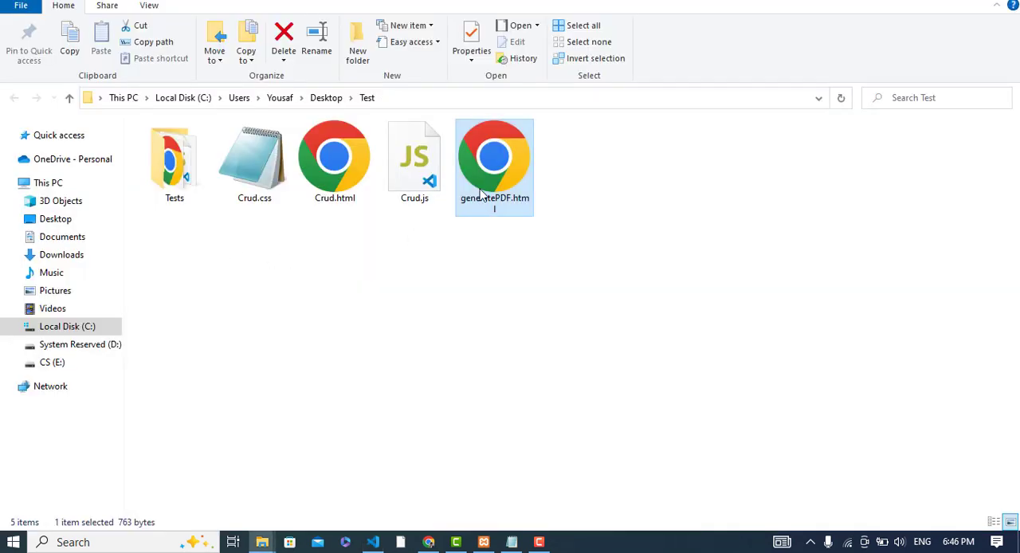
double_click(494, 159)
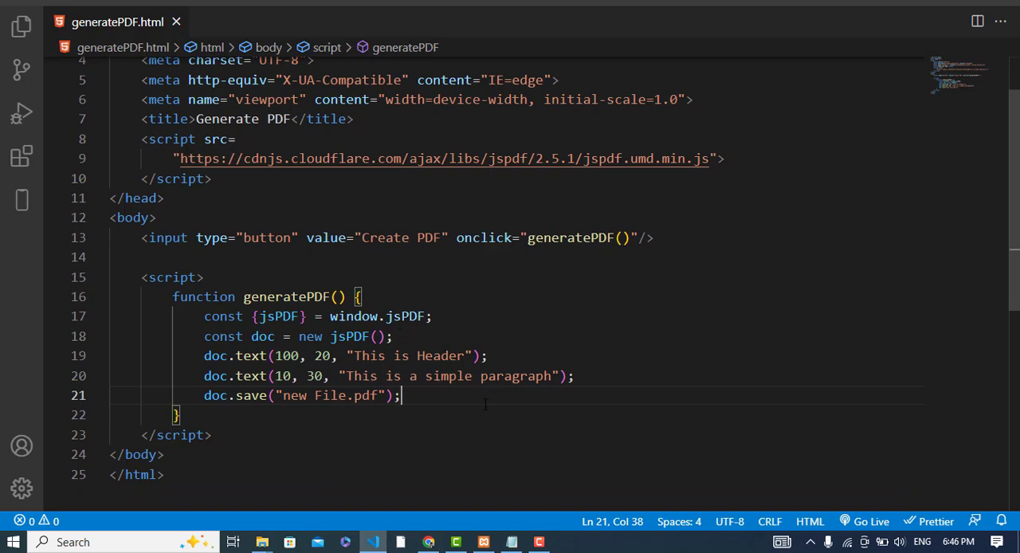
mouse_move(487, 405)
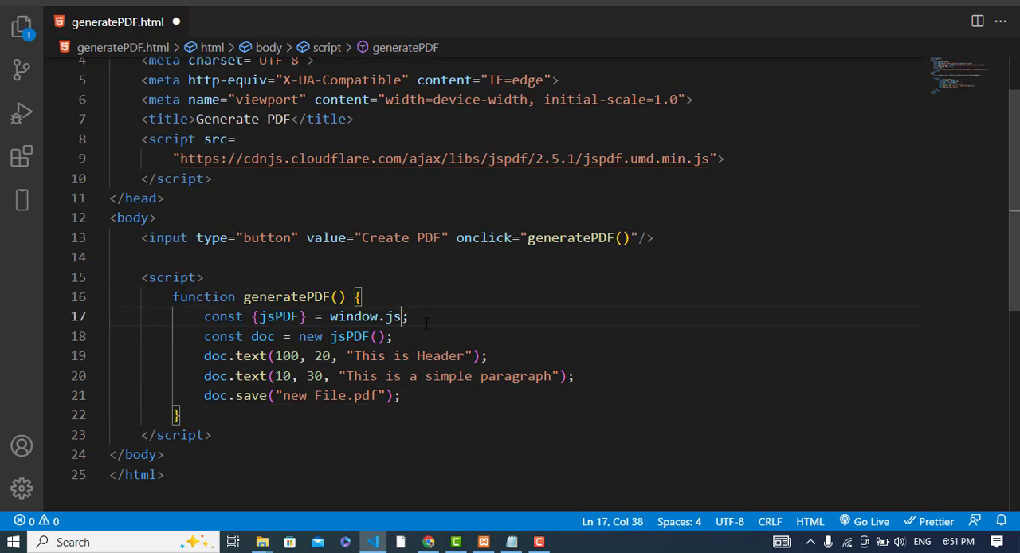
Change window.jsPDF to window.jspdf on line 17
type("pdf")
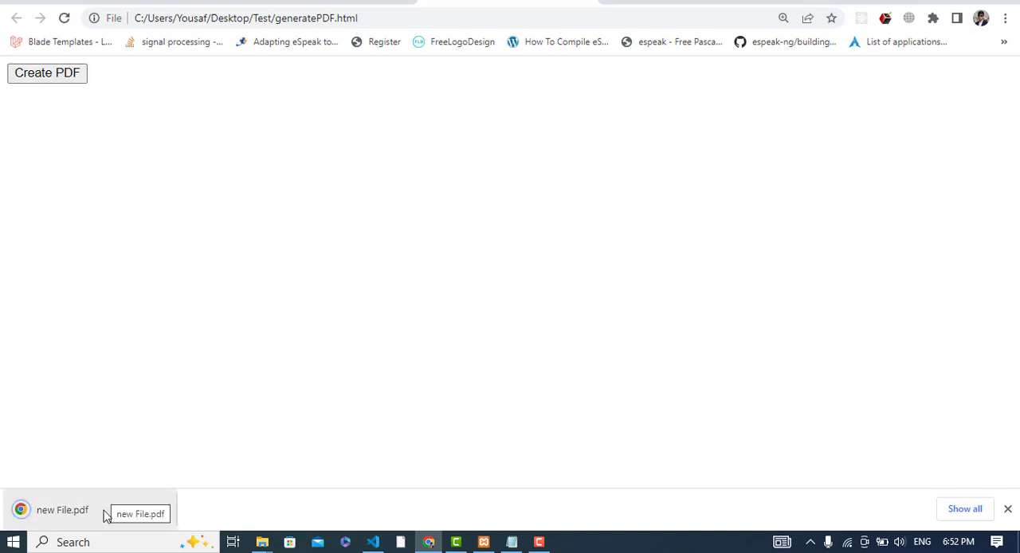
Open the downloaded new File.pdf in Chrome to see both text lines, then return to the editor
left_click(61, 510)
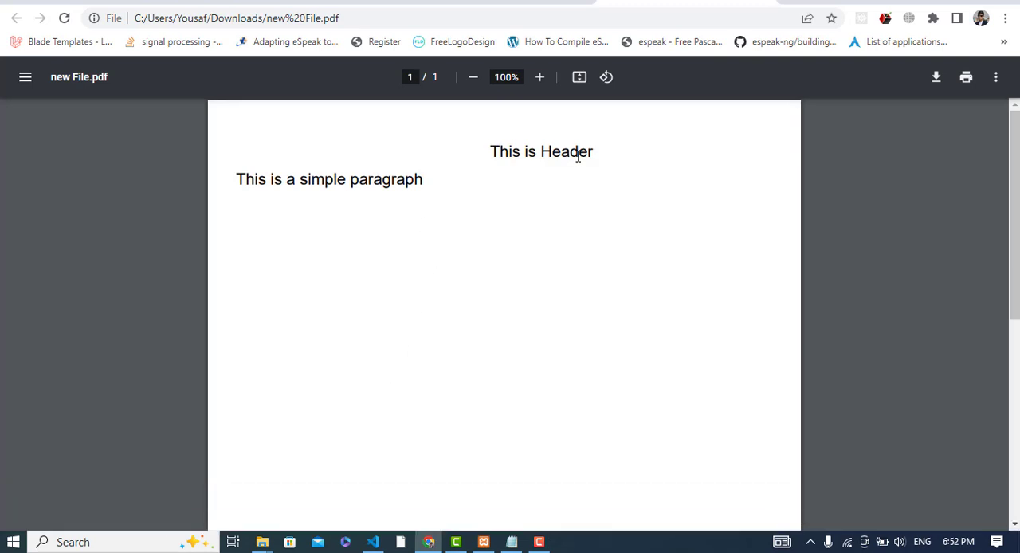
mouse_move(264, 183)
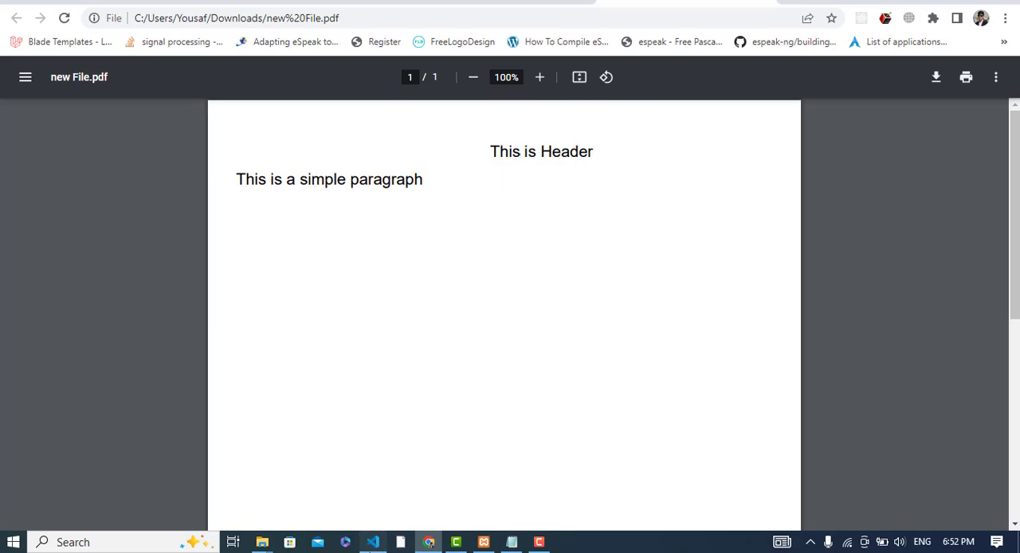
left_click(373, 542)
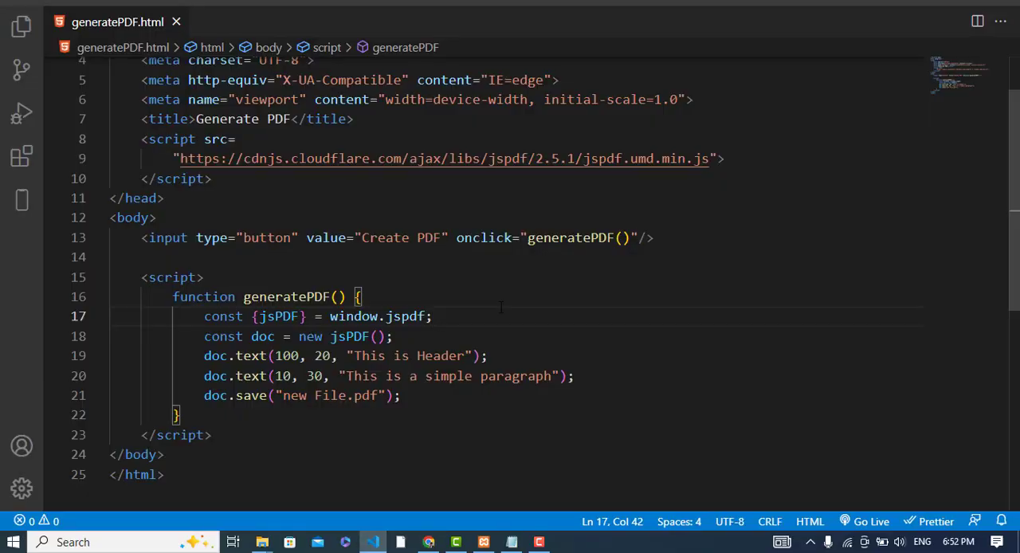